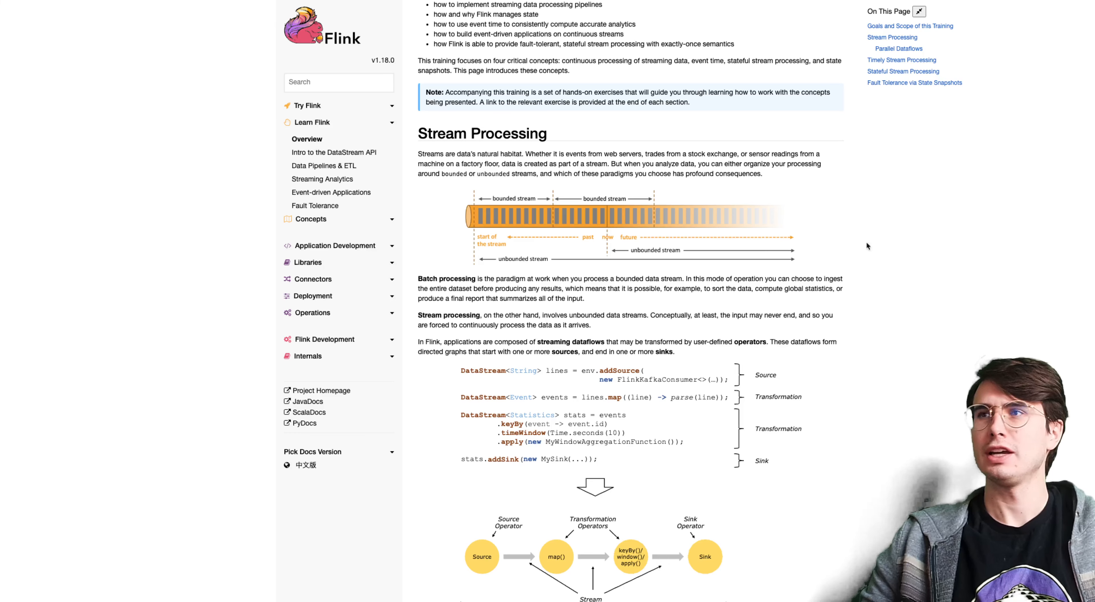
Scroll down the Powered By Flink page through the listed companies using Flink.
{"action": "scroll", "scroll_direction": "down", "scroll_amount": 3}
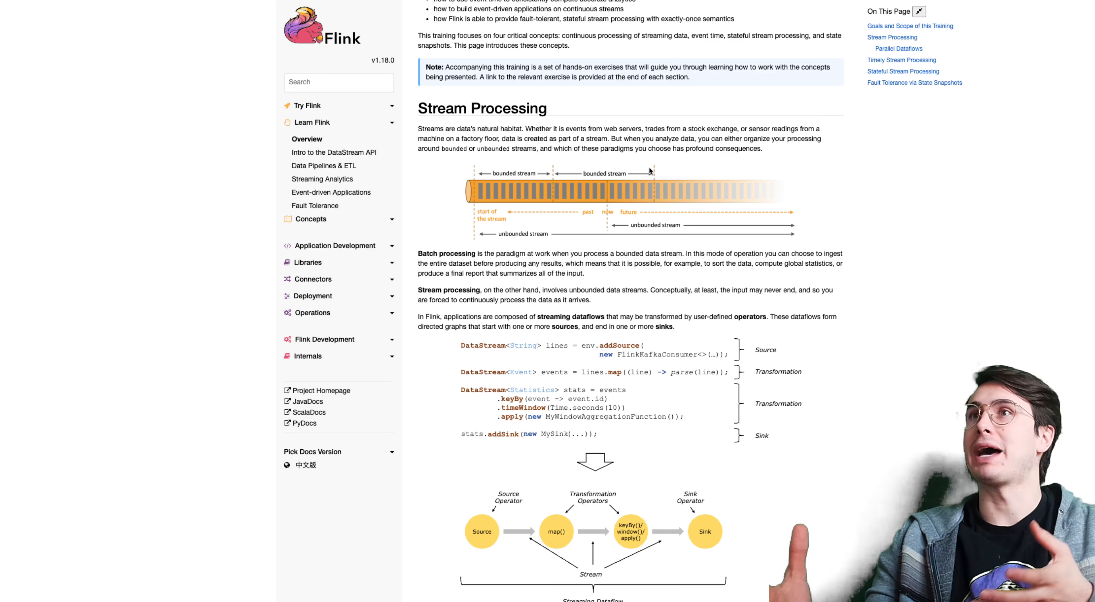
{"action": "mouse_move", "coordinate": [703, 291]}
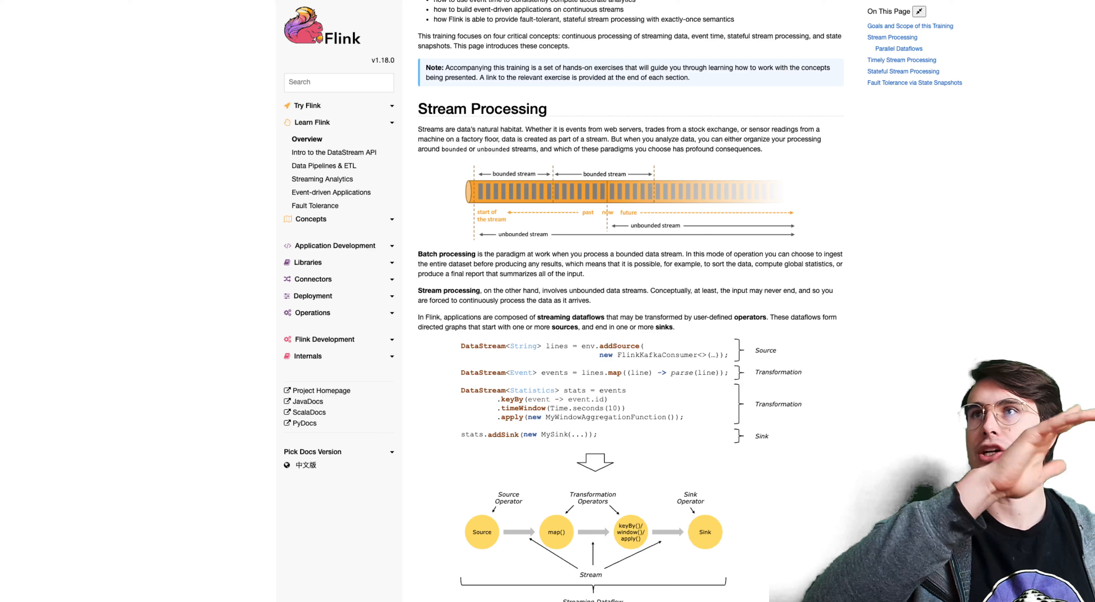
{"action": "scroll", "scroll_direction": "down", "scroll_amount": 3}
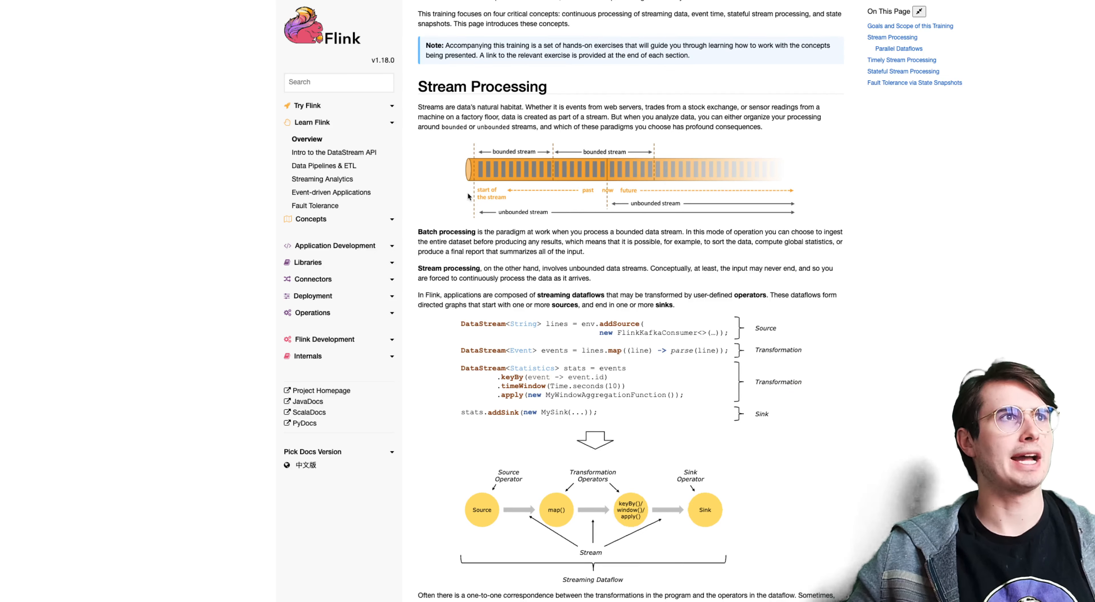
{"action": "mouse_move", "coordinate": [599, 193]}
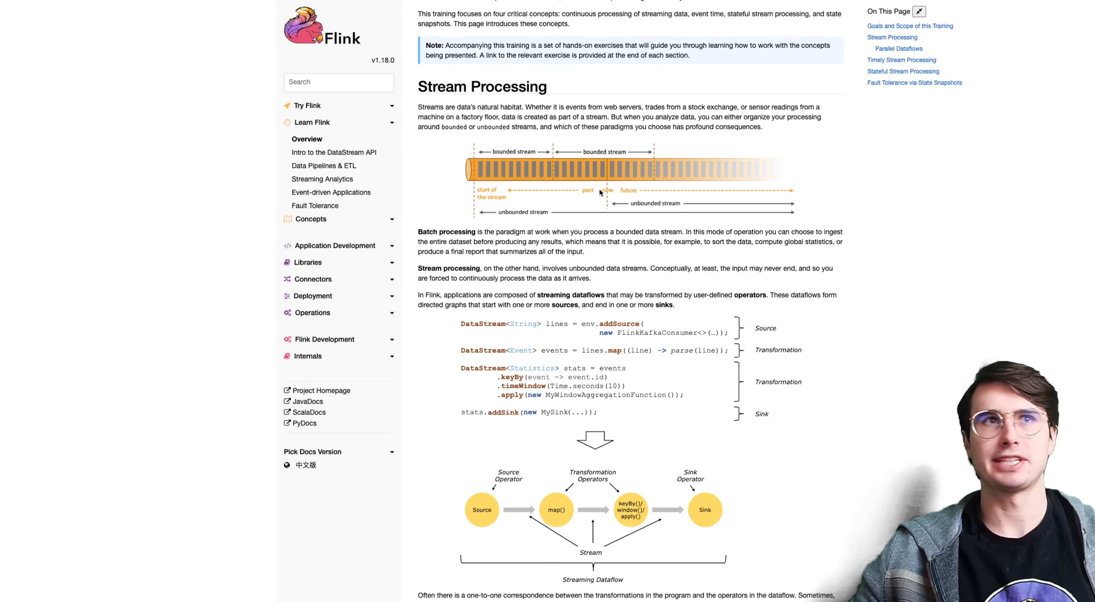
{"action": "mouse_move", "coordinate": [501, 173]}
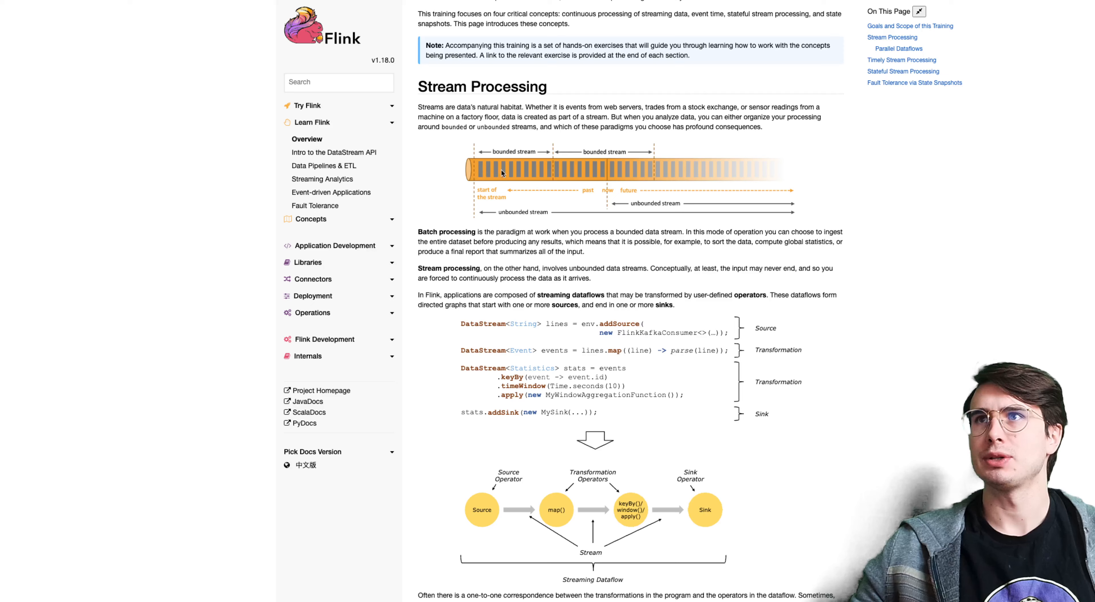
{"action": "mouse_move", "coordinate": [494, 147]}
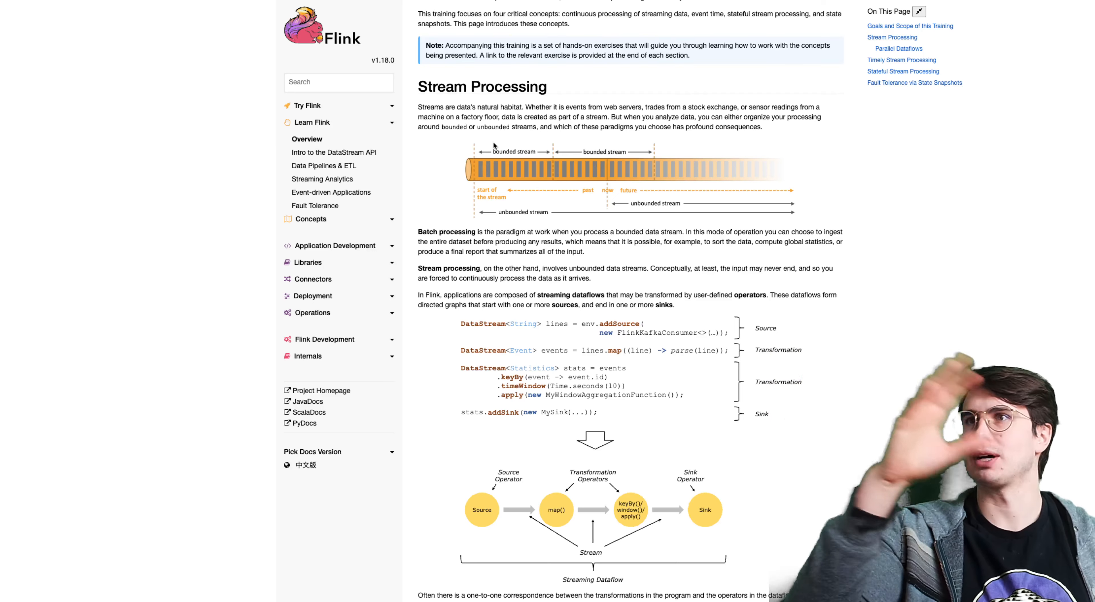
{"action": "scroll", "scroll_direction": "down", "scroll_amount": 3}
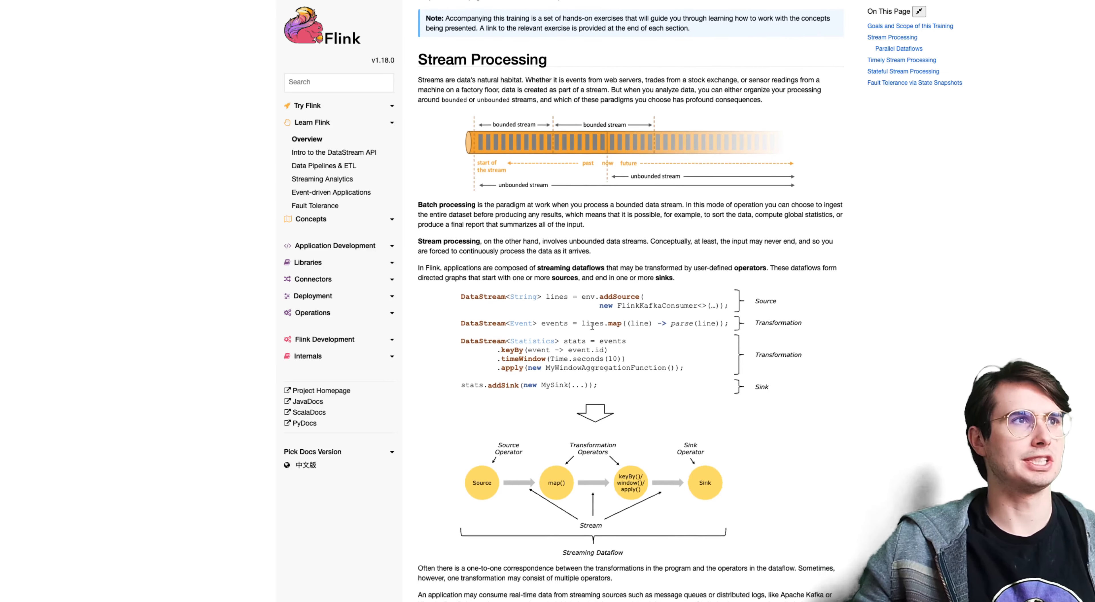
{"action": "scroll", "scroll_direction": "down", "scroll_amount": 3}
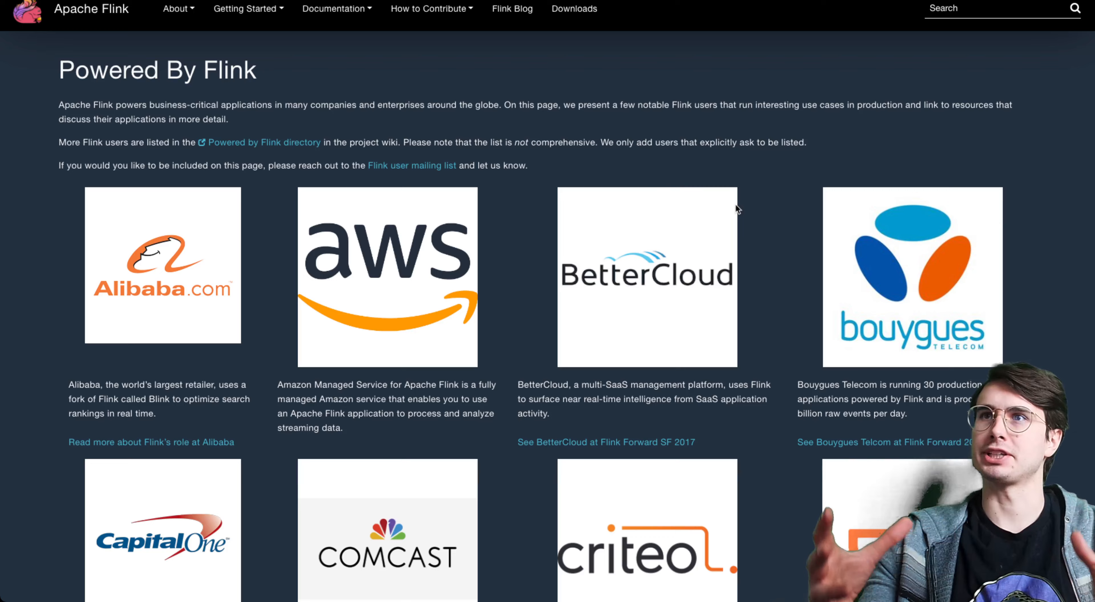
{"action": "scroll", "scroll_direction": "up", "scroll_amount": 3}
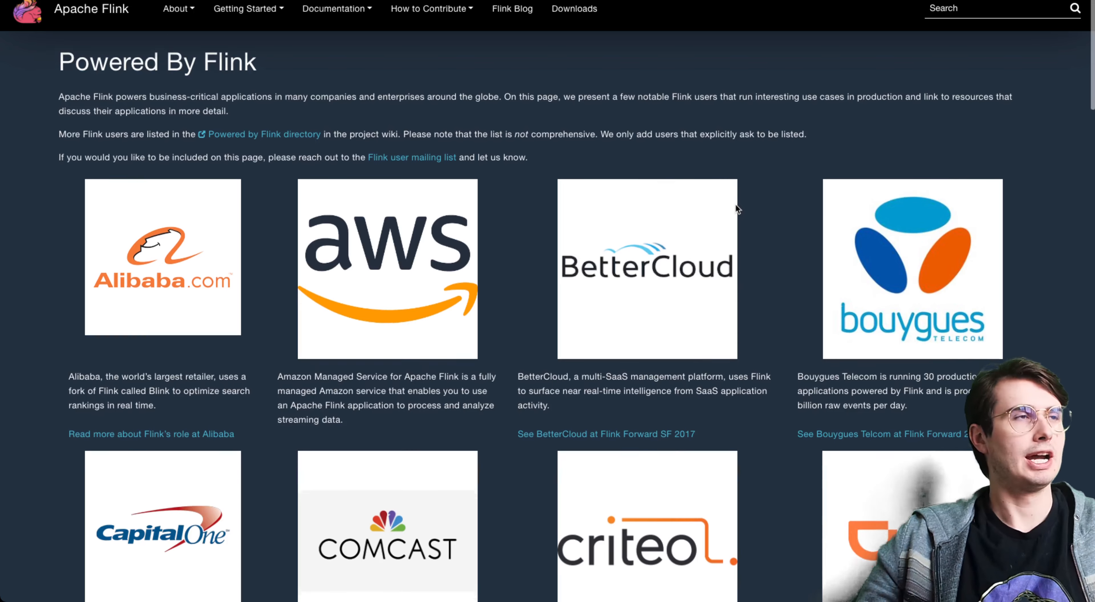
{"action": "scroll", "scroll_direction": "down", "scroll_amount": 3}
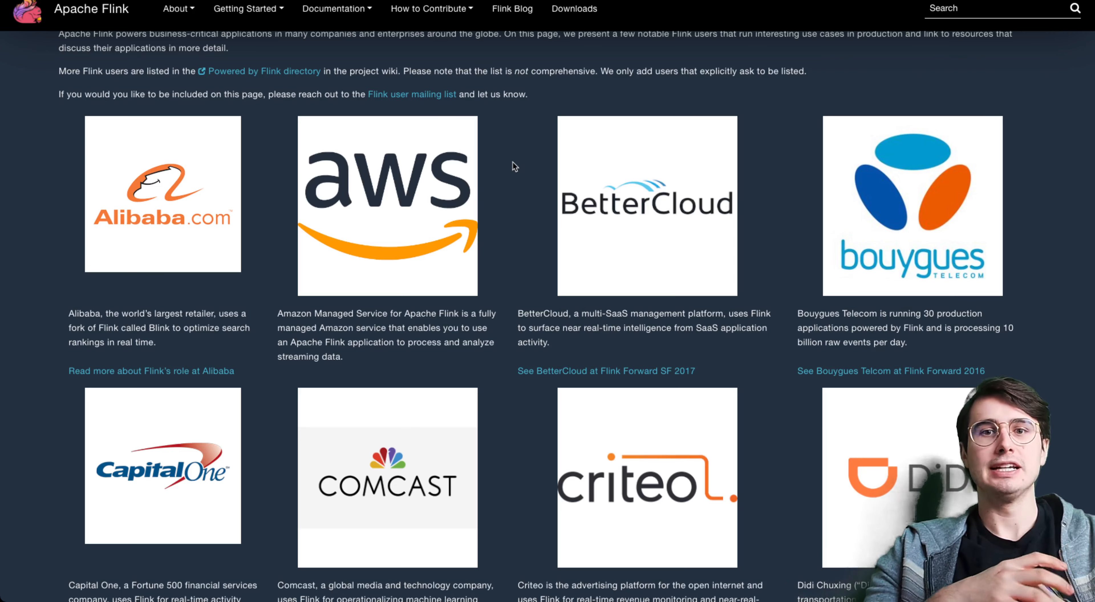
{"action": "scroll", "scroll_direction": "down", "scroll_amount": 3}
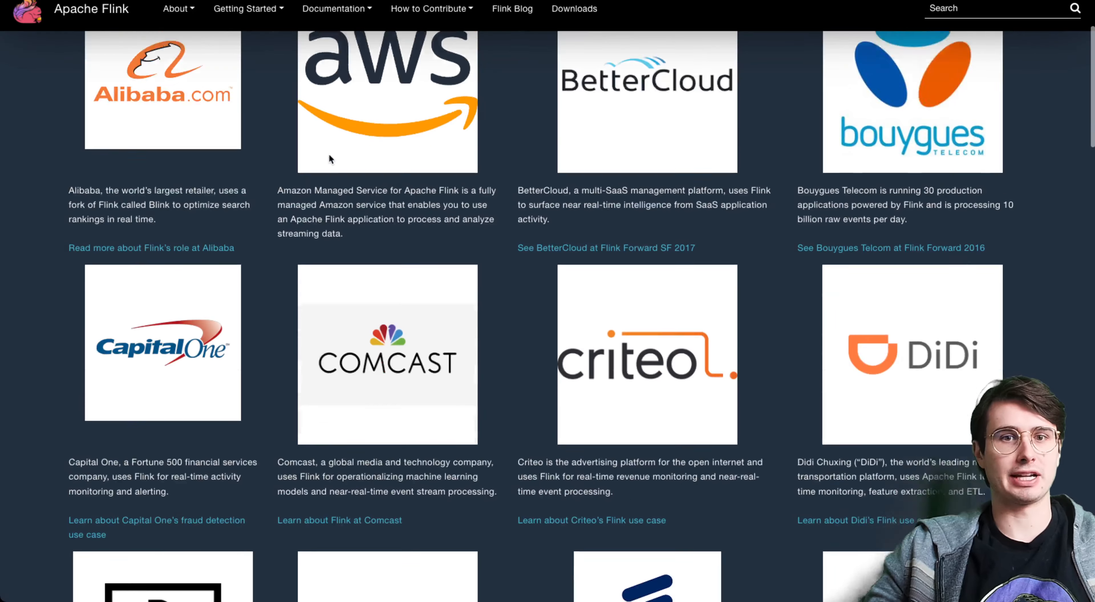
{"action": "scroll", "scroll_direction": "down", "scroll_amount": 3}
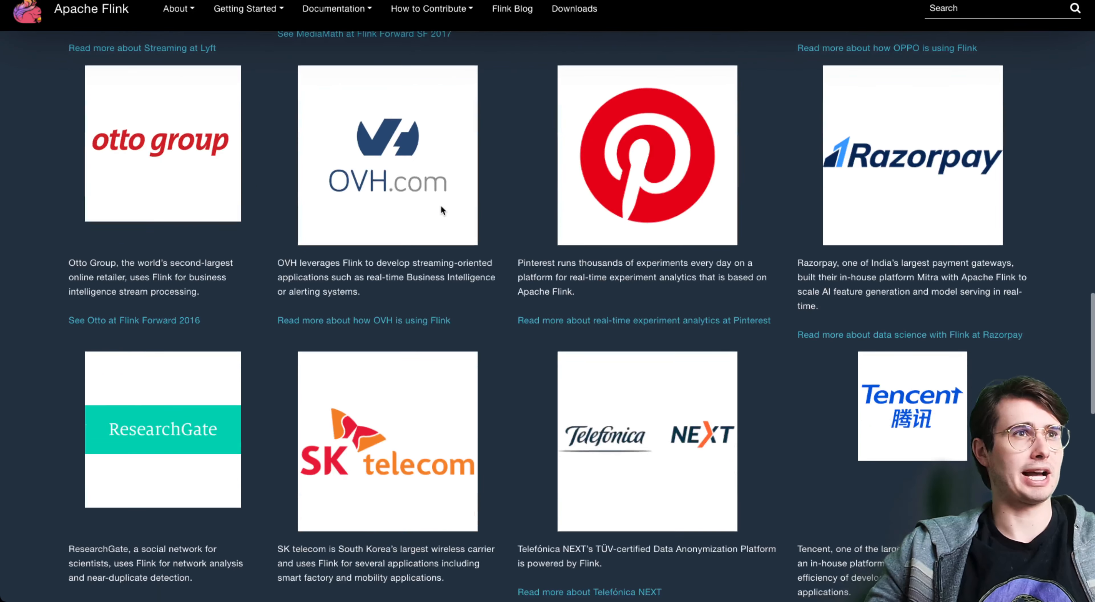
{"action": "scroll", "scroll_direction": "down", "scroll_amount": 3}
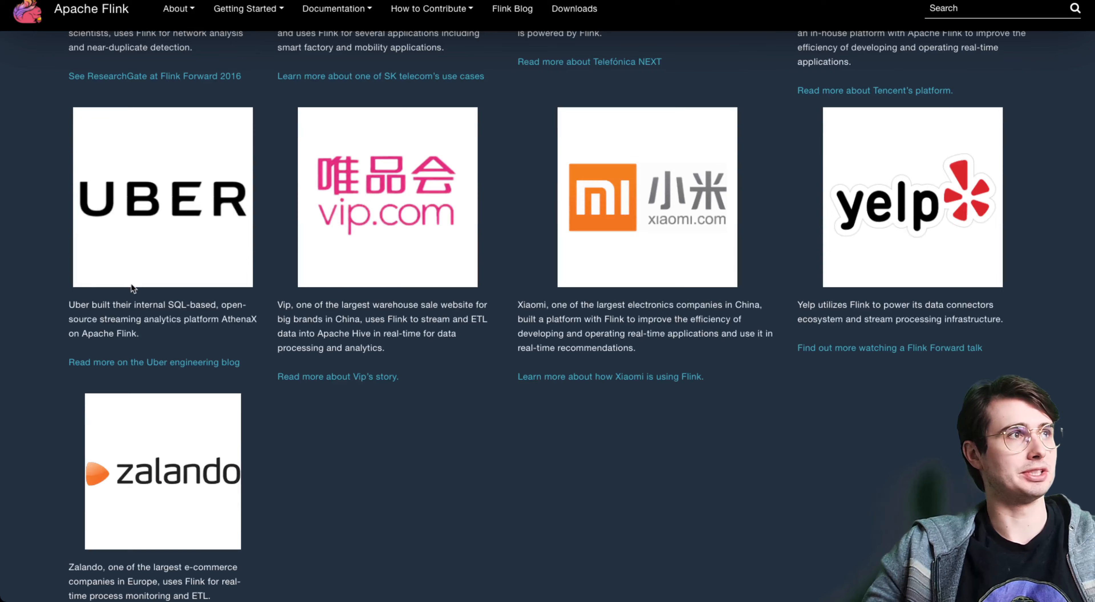
{"action": "mouse_move", "coordinate": [159, 288]}
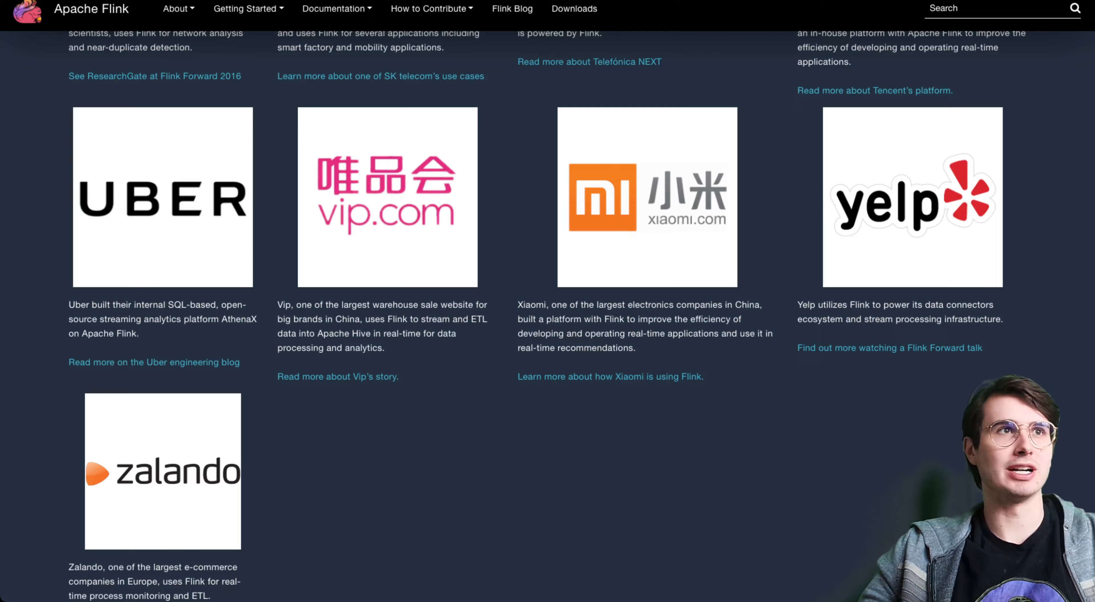
{"action": "scroll", "scroll_direction": "up", "scroll_amount": 3}
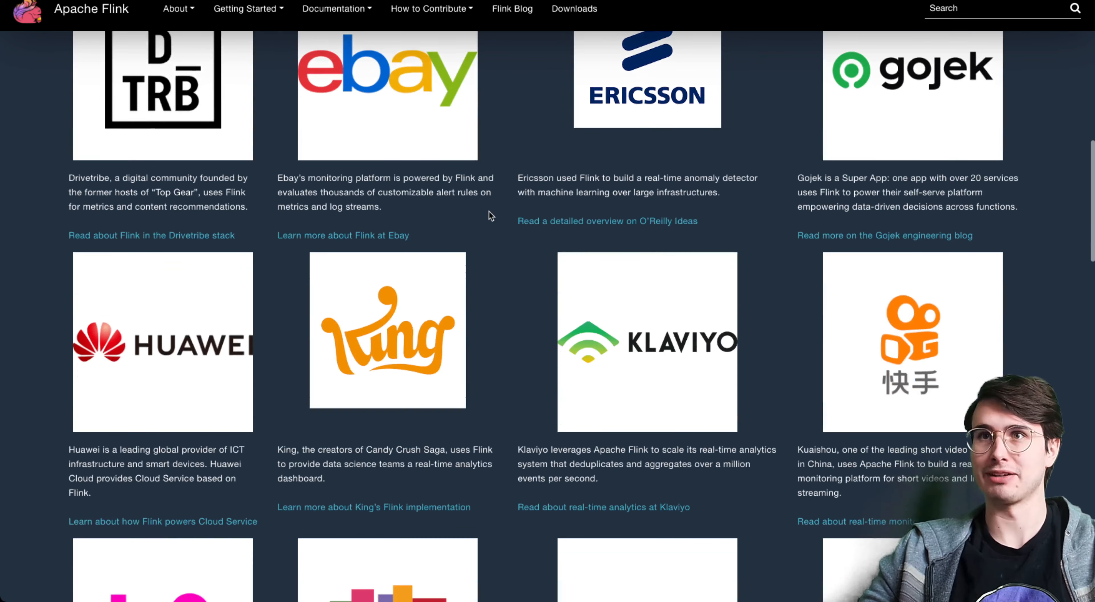
{"action": "scroll", "scroll_direction": "down", "scroll_amount": 3}
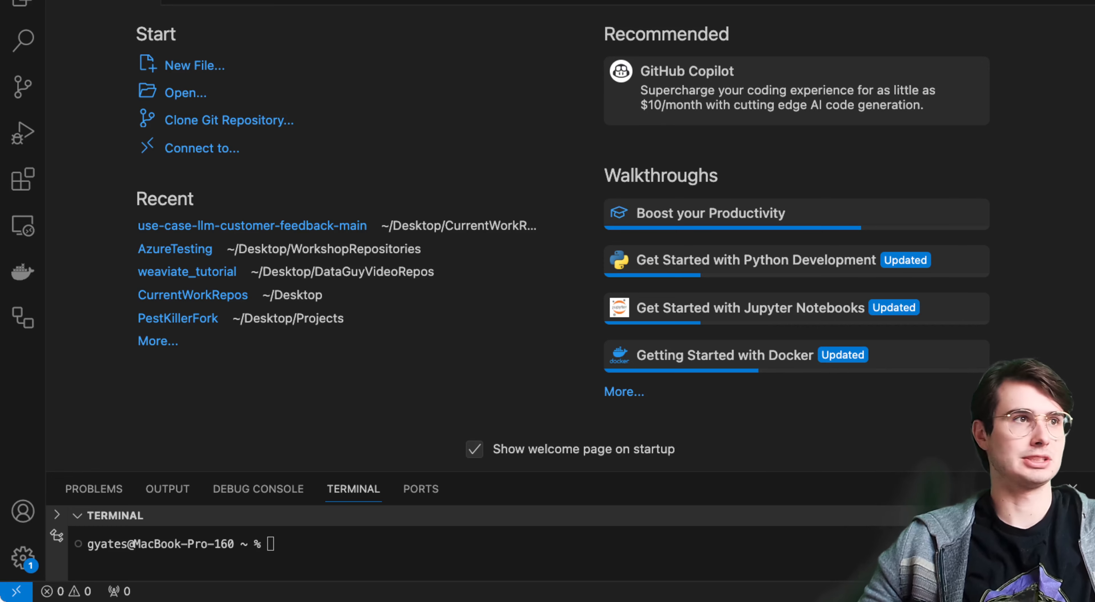
Move into Desktop/DataGuyVideoRepos and create an ApacheFlink folder there.
{"action": "type", "text": "docker pull flink"}
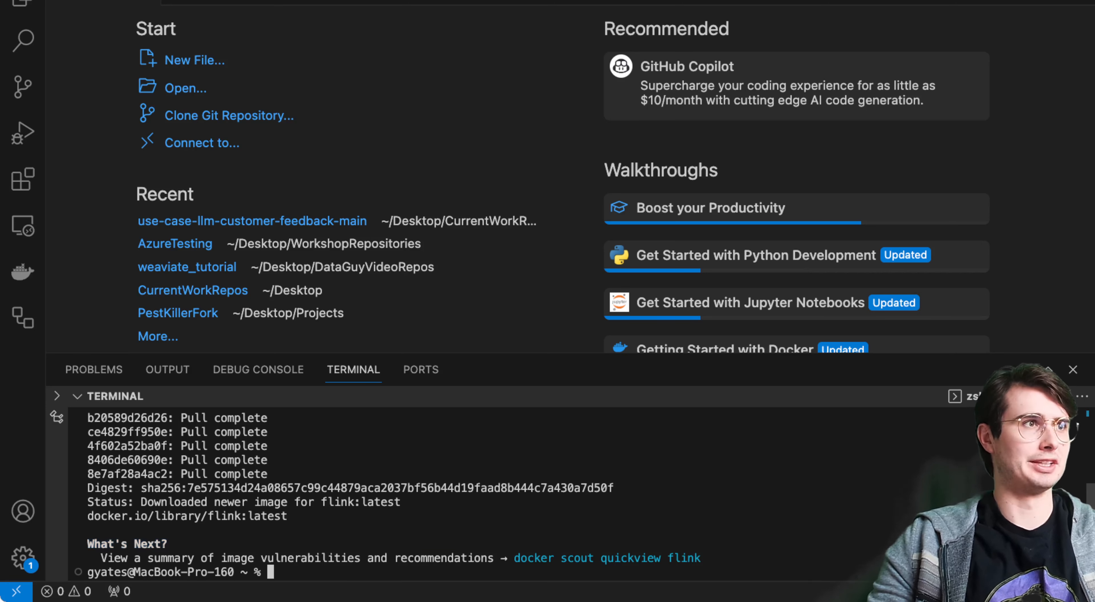
{"action": "type", "text": "c"}
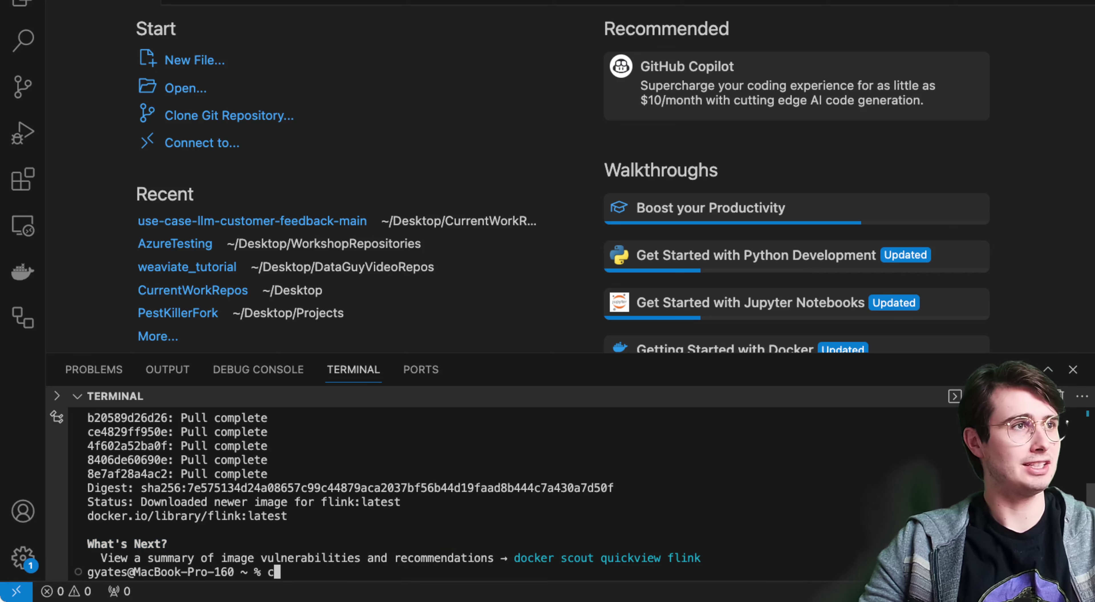
{"action": "type", "text": "mk"}
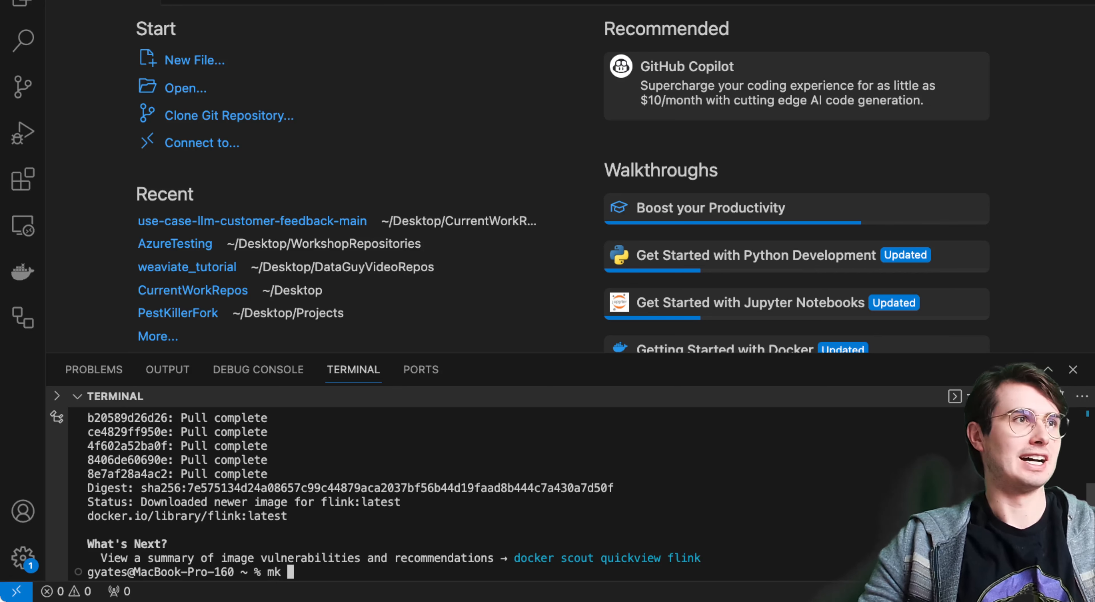
{"action": "type", "text": "cd"}
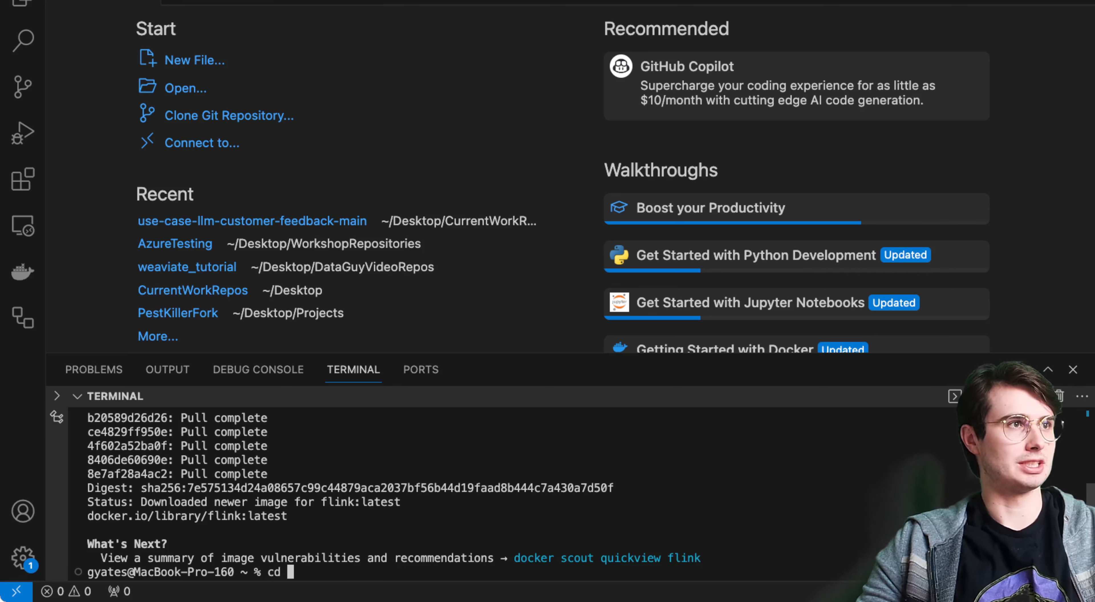
{"action": "type", "text": "Desktop/DataGuyVideoRepos/"}
{"action": "type", "text": "mkdir"}
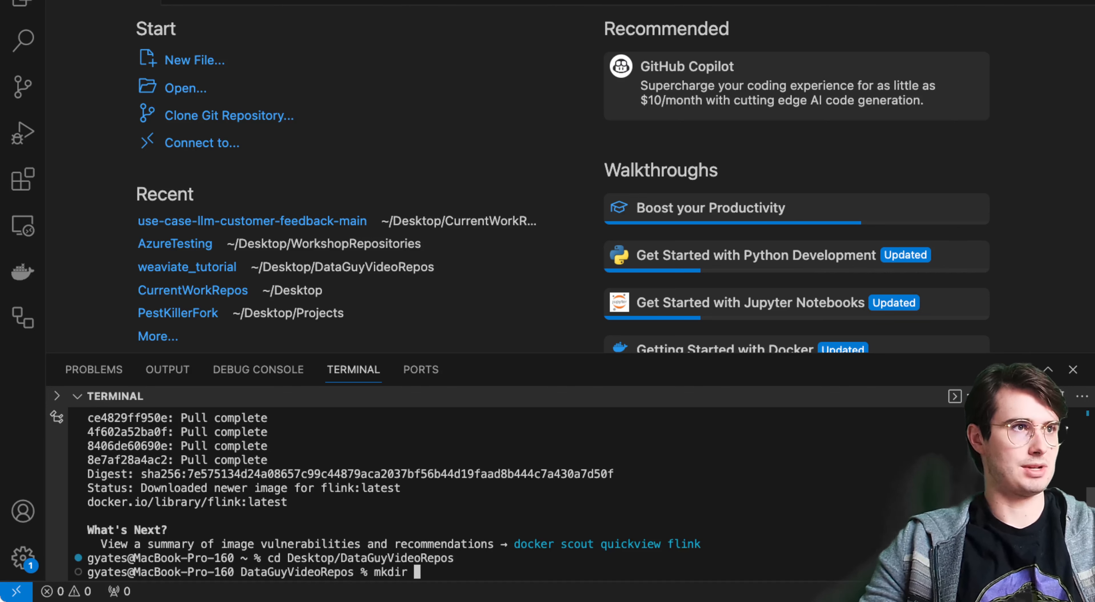
{"action": "type", "text": "ApacheF"}
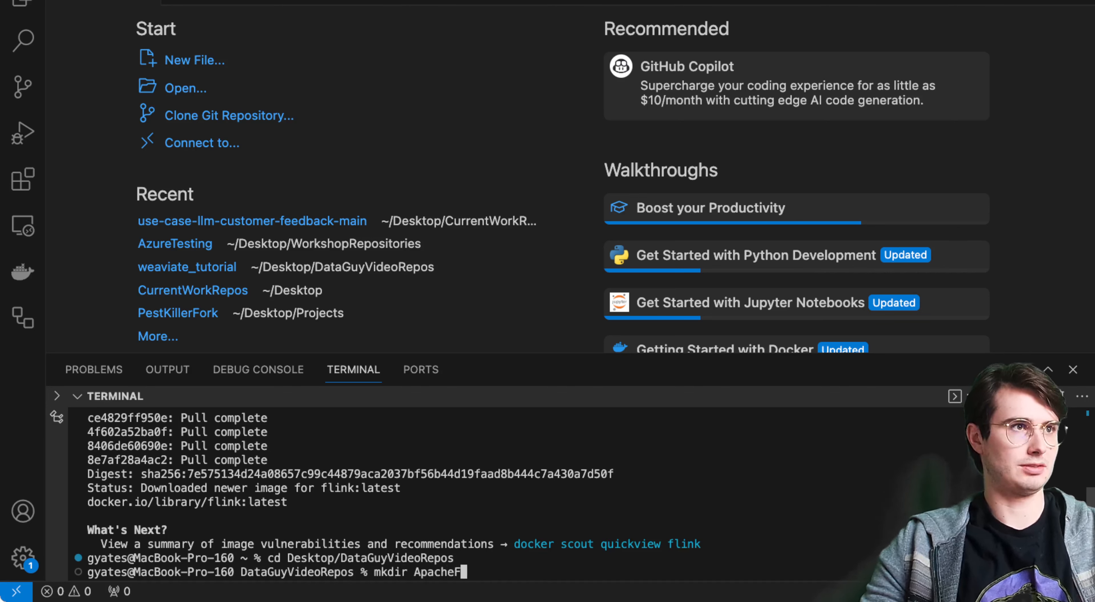
{"action": "key", "text": "Return"}
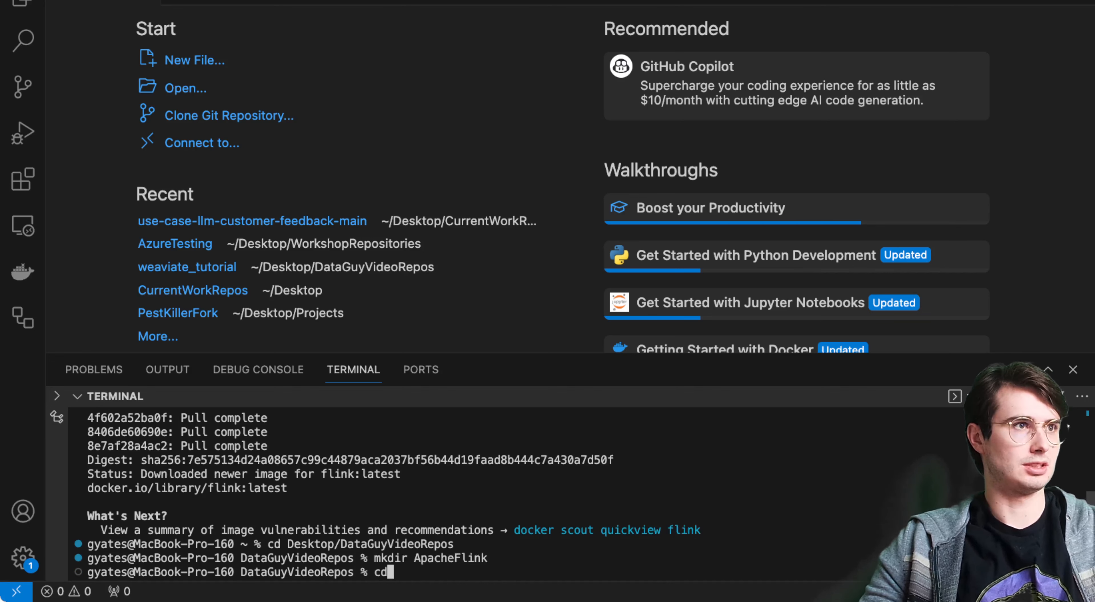
Enter the ApacheFlink folder and attempt tar -xzf flink-*.tgz, which finds no archive.
{"action": "type", "text": "A"}
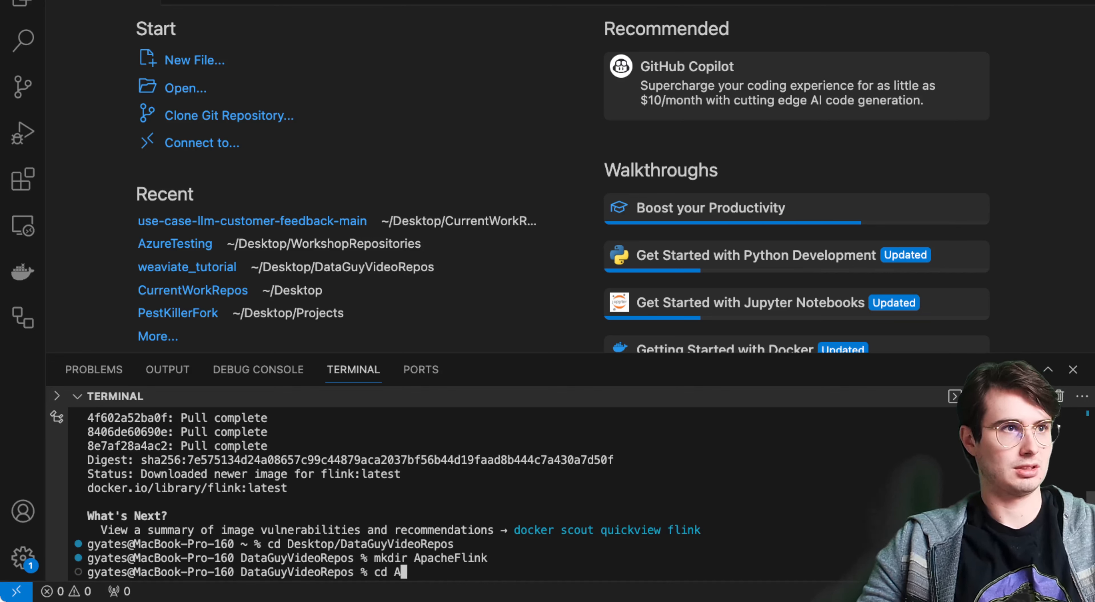
{"action": "key", "text": "Return"}
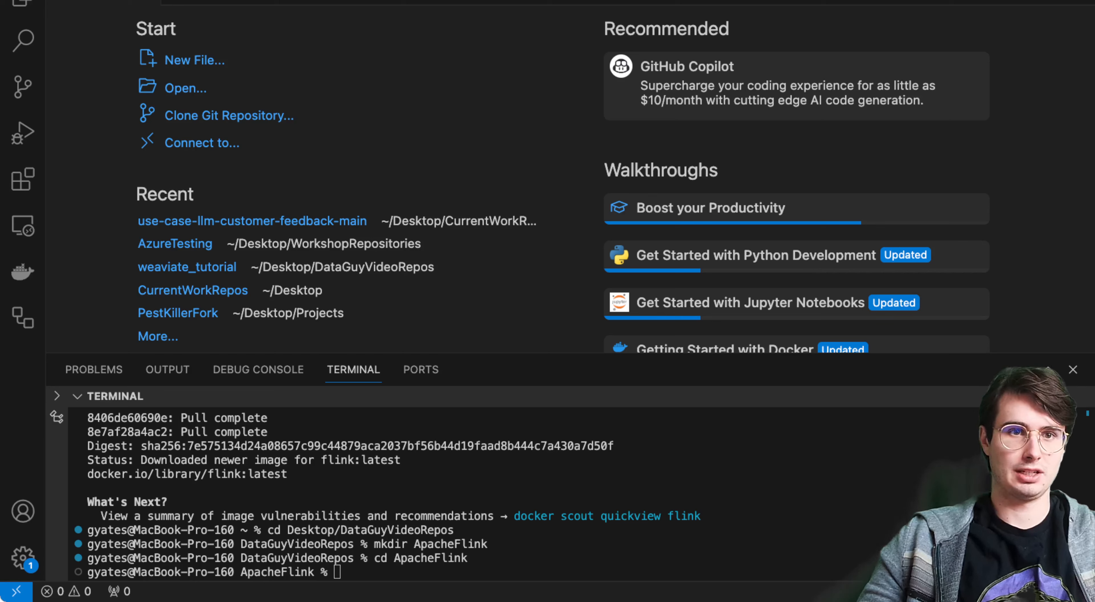
{"action": "type", "text": "tar -xzf flink-*.tgz"}
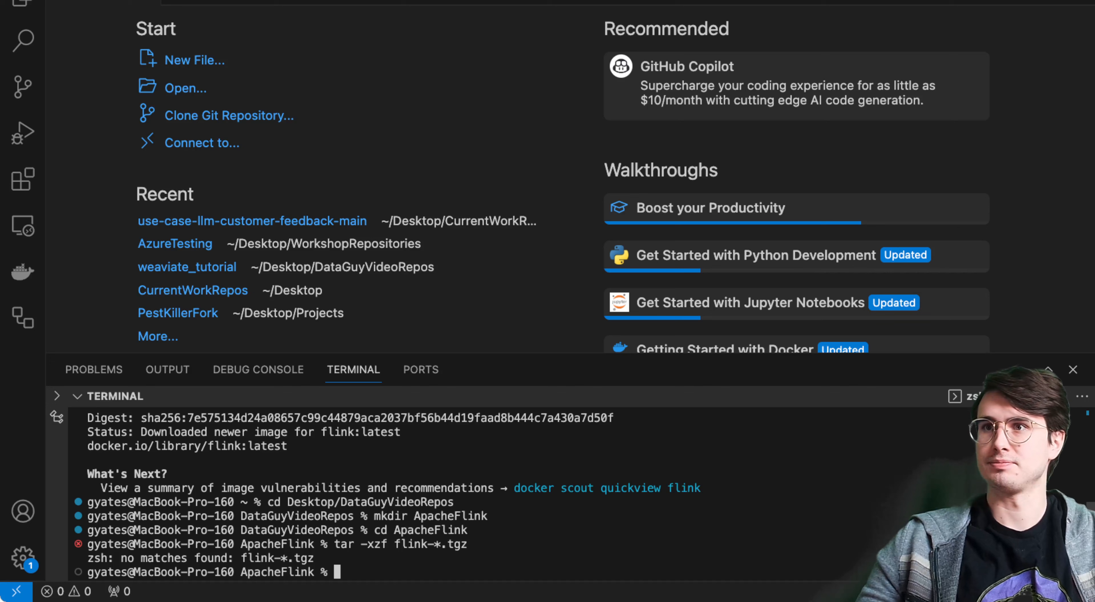
{"action": "mouse_move", "coordinate": [1081, 443]}
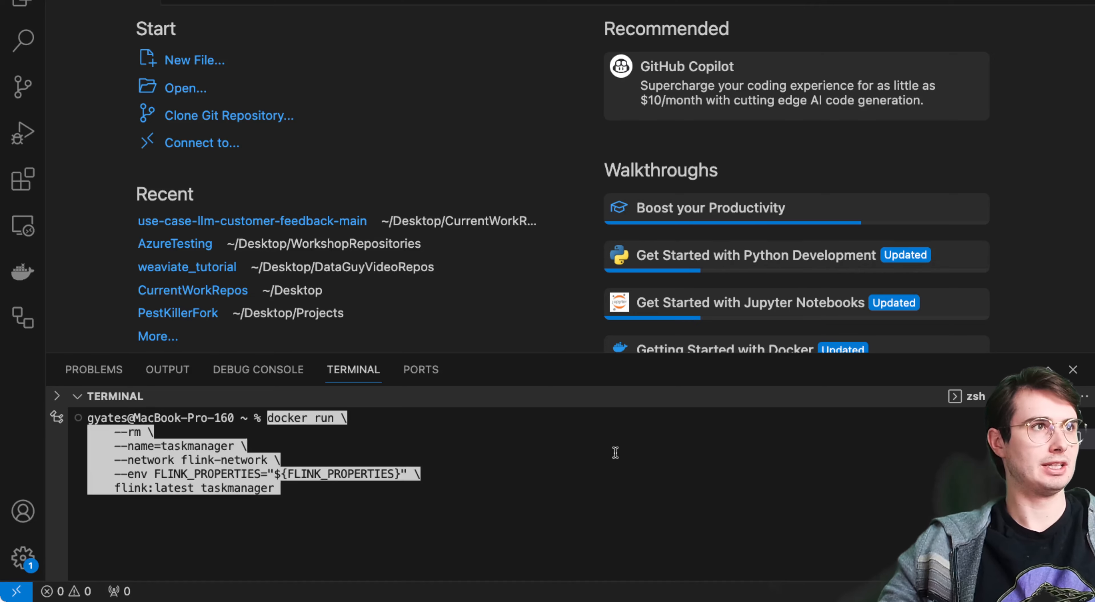
Run the docker taskmanager command so the container starts its startup logging.
{"action": "key", "text": "Return"}
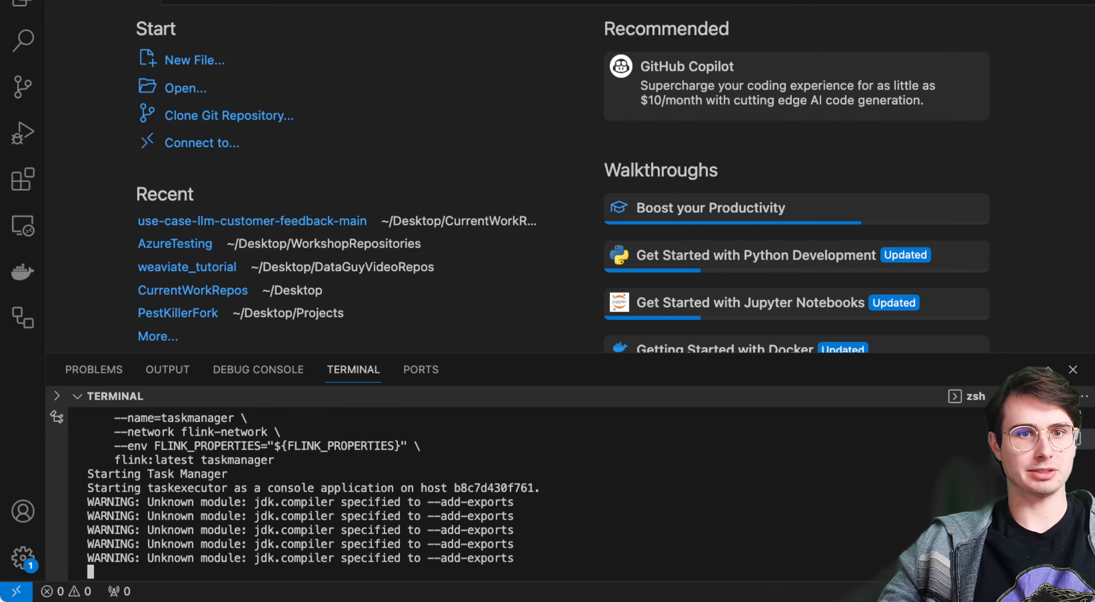
{"action": "scroll", "scroll_direction": "down", "scroll_amount": 3}
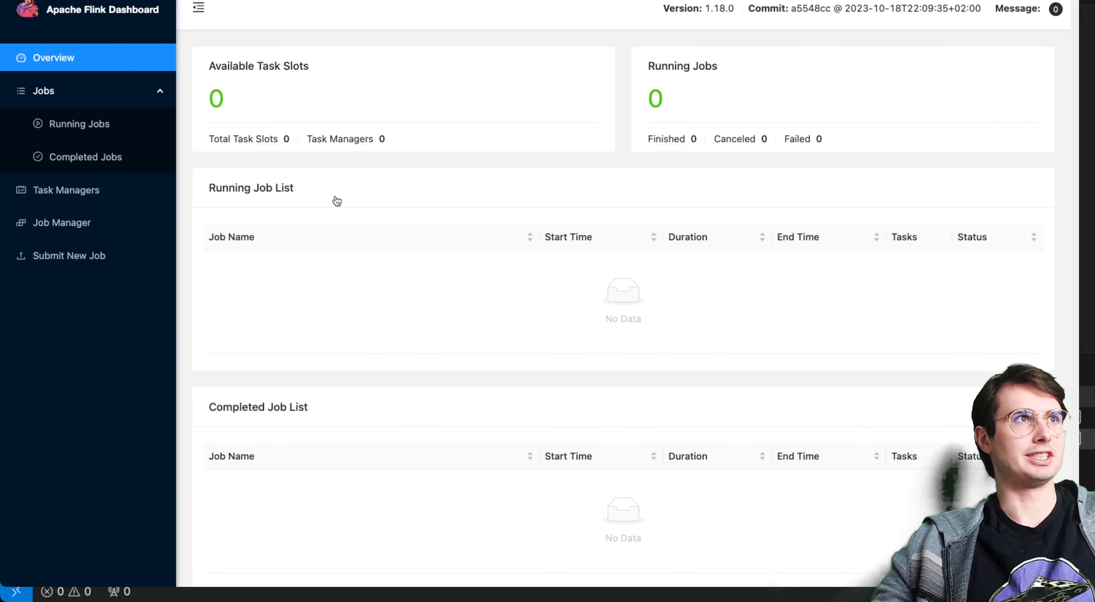
{"action": "mouse_move", "coordinate": [610, 371]}
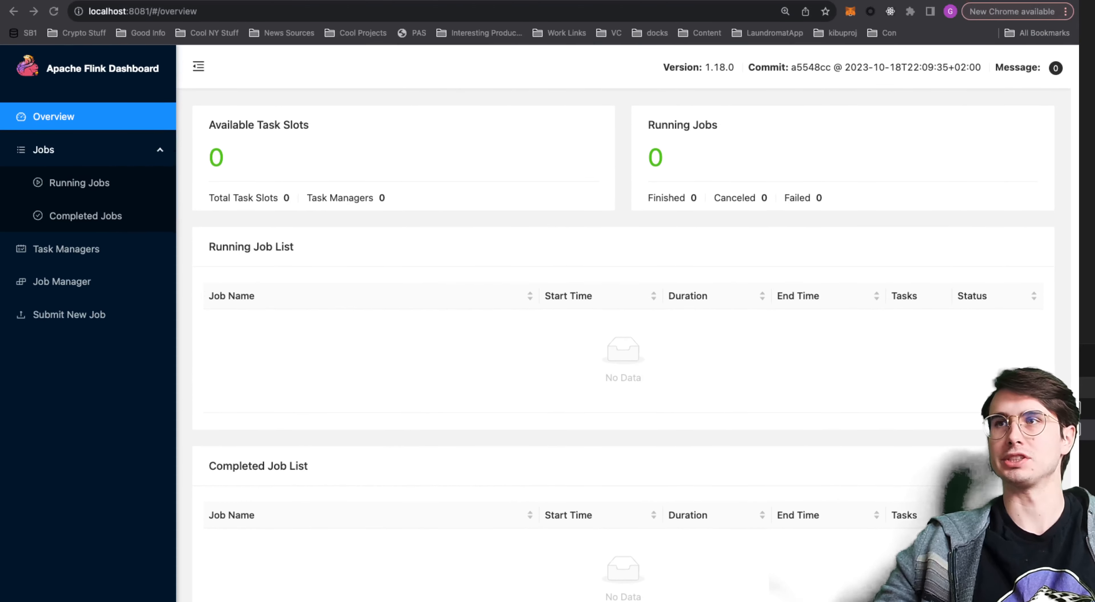
Review the Running Jobs, Task Managers and Job Manager metrics pages in the dashboard.
{"action": "scroll", "scroll_direction": "up", "scroll_amount": 3}
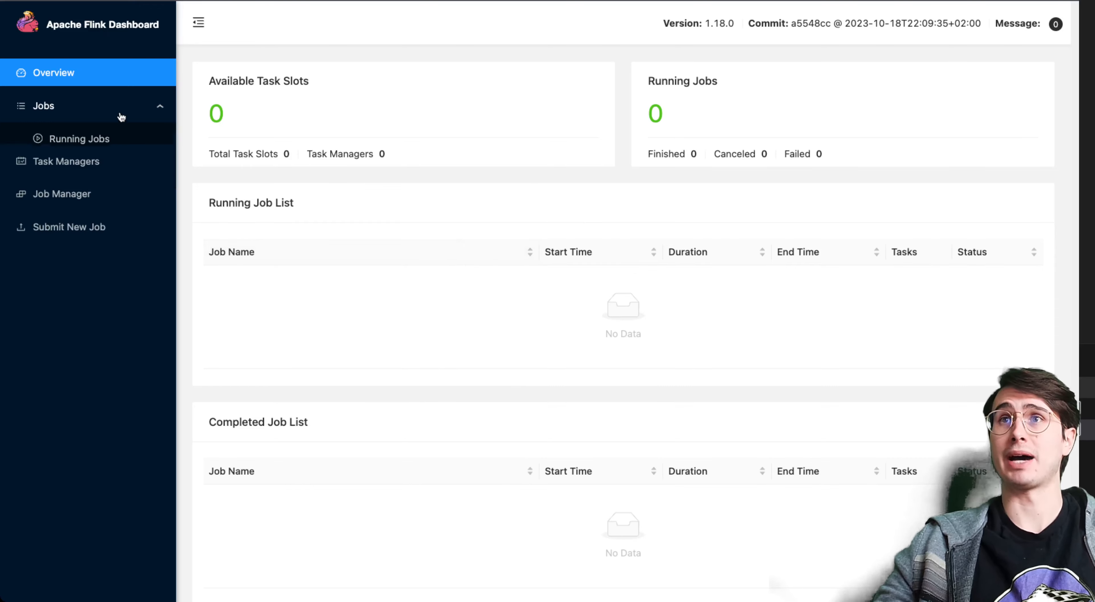
{"action": "left_click", "coordinate": [80, 138]}
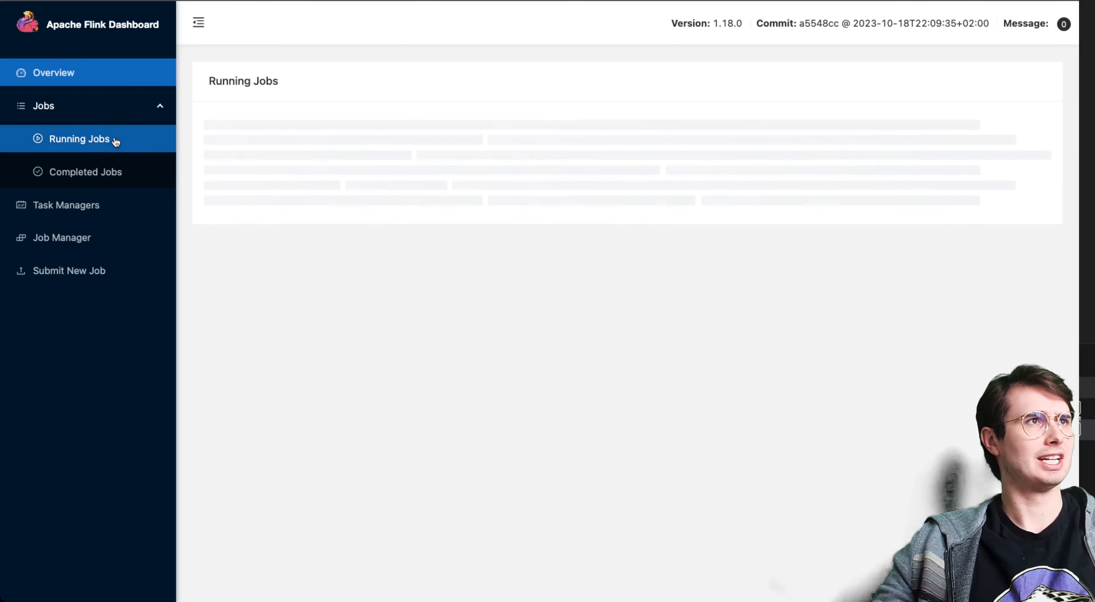
{"action": "left_click", "coordinate": [66, 205]}
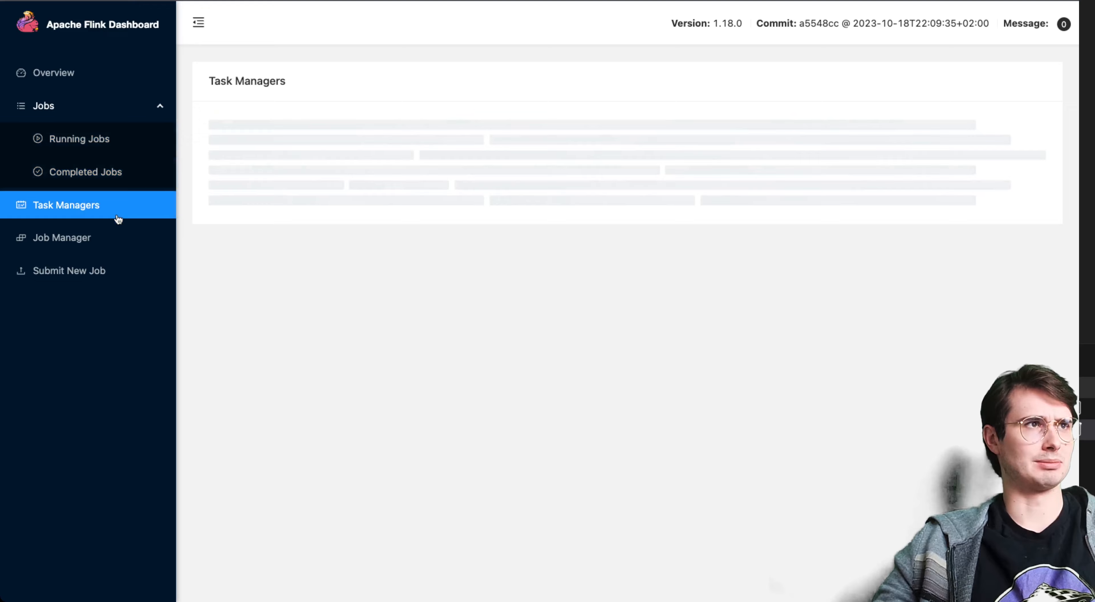
{"action": "left_click", "coordinate": [62, 237]}
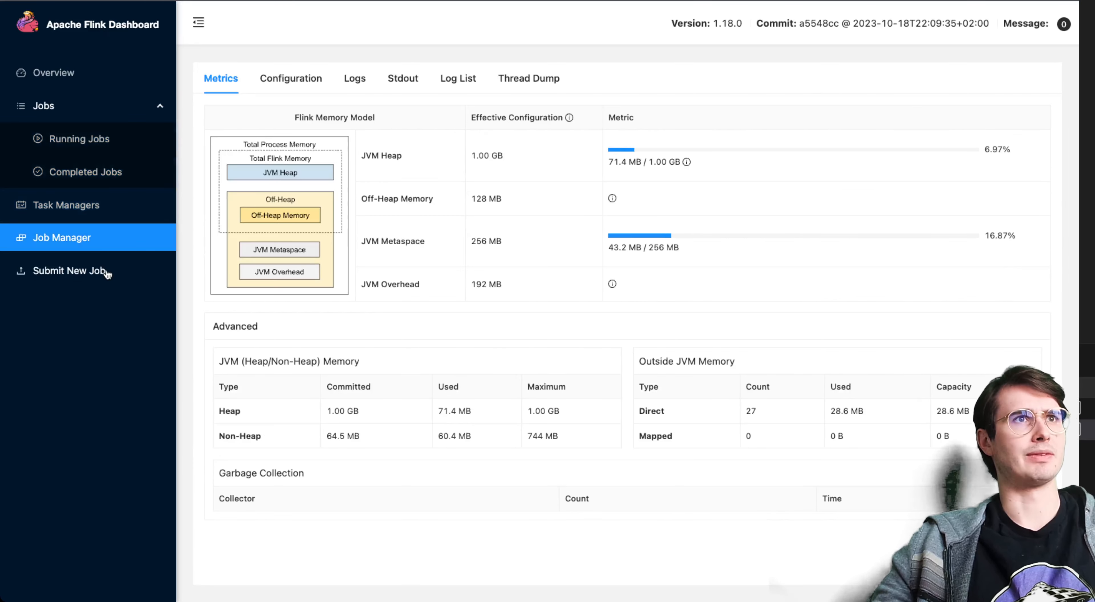
Check the Submit New Job page's empty jar list, then return to the empty Running Jobs list.
{"action": "left_click", "coordinate": [69, 270]}
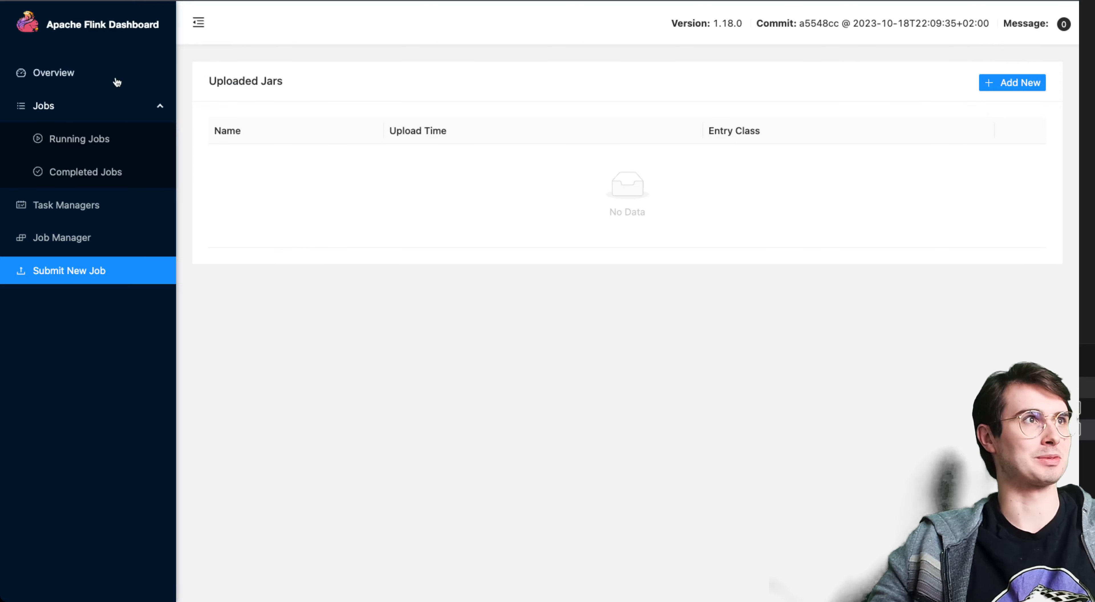
{"action": "left_click", "coordinate": [80, 138]}
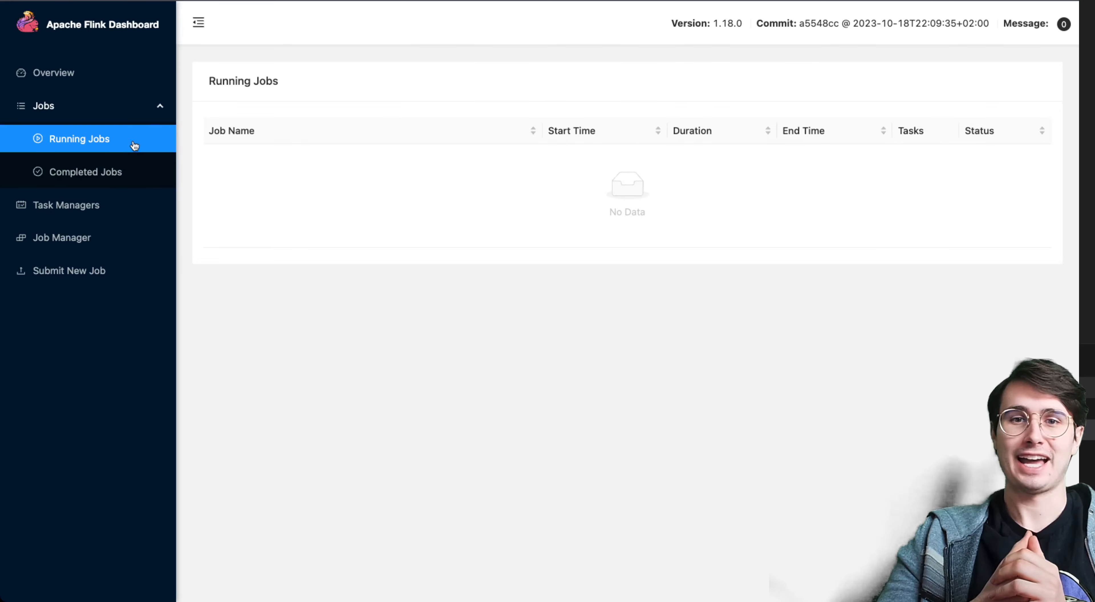
{"action": "mouse_move", "coordinate": [604, 455]}
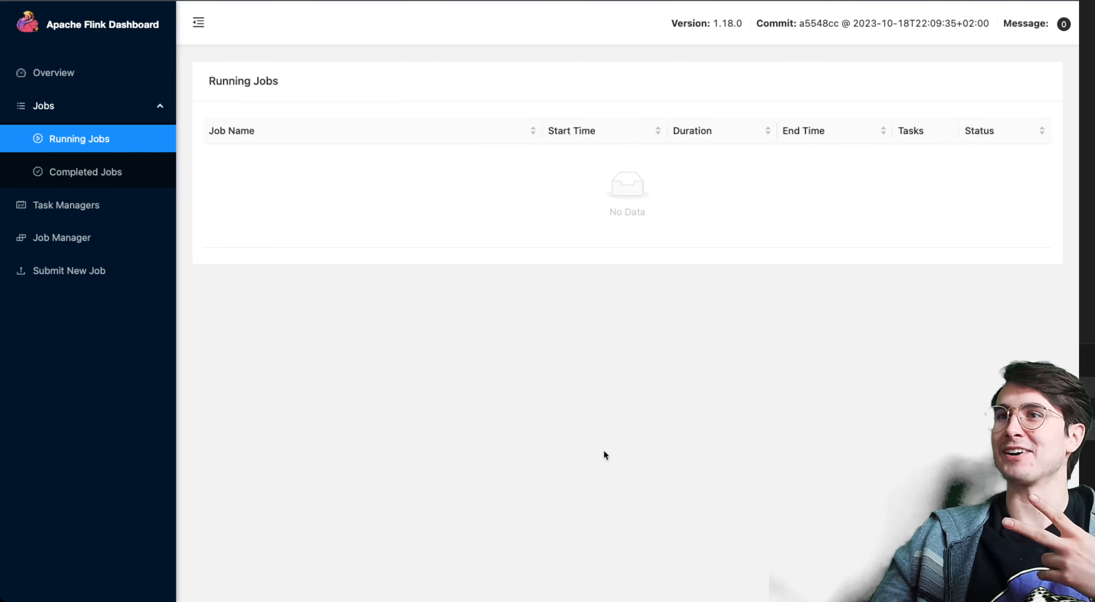